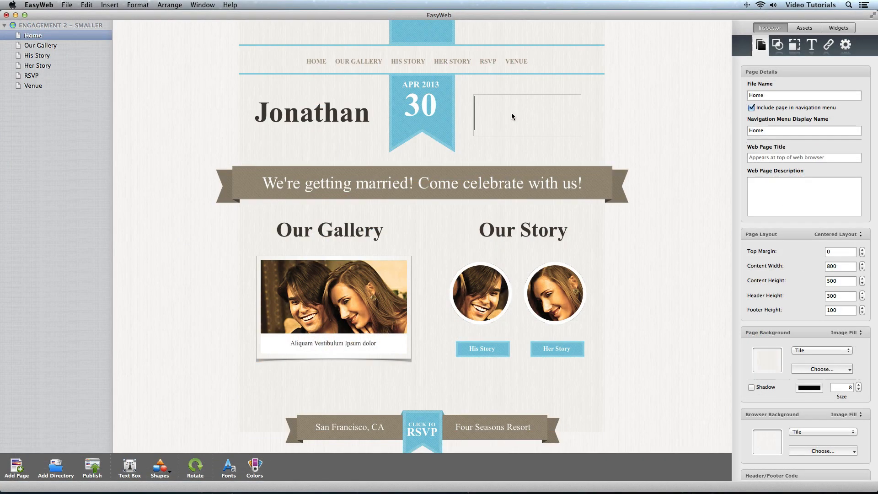
- Enter 'Jennifer' in the empty text box beside the Jonathan heading
type("Jennifer")
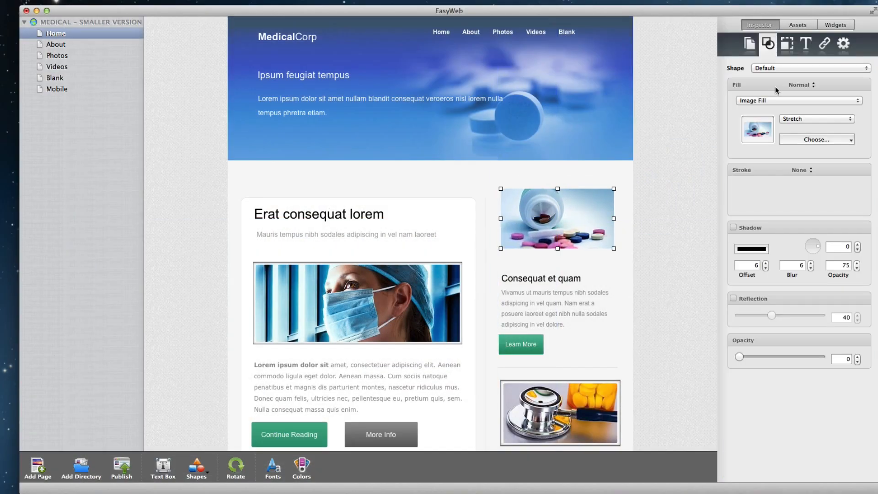
- Apply a Picture Frame stroke border to the pill-bottle photo
left_click(800, 169)
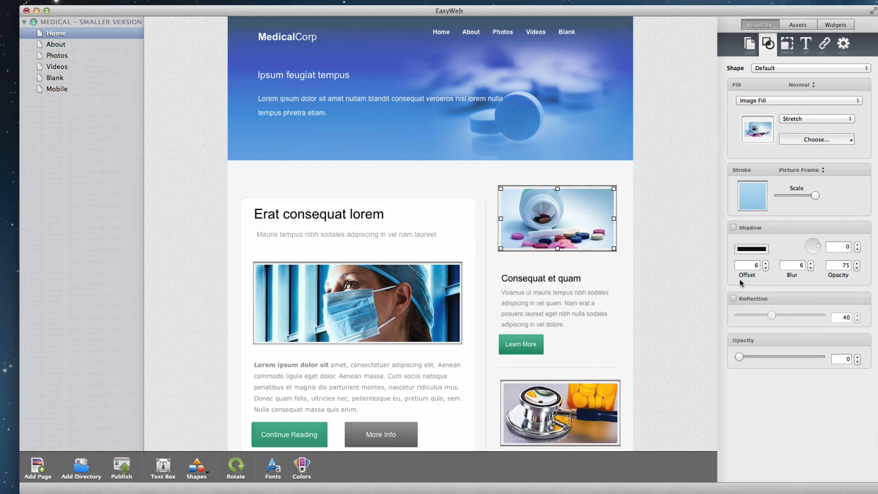
left_click(37, 467)
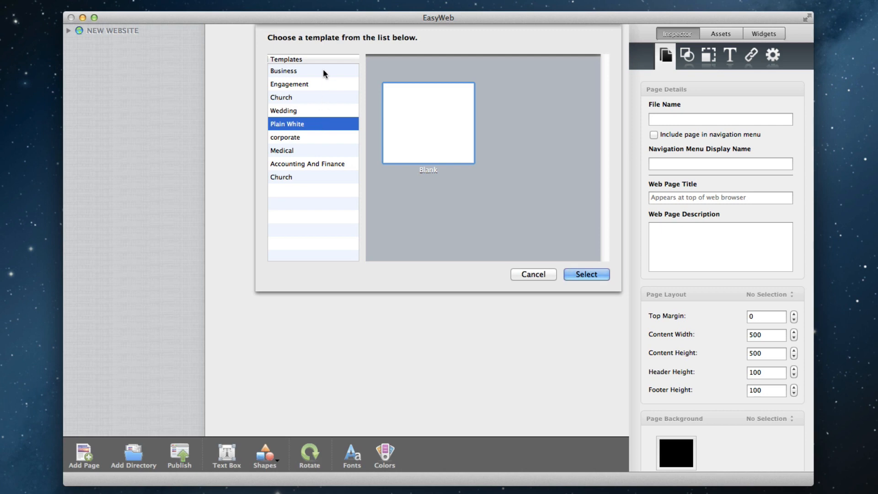
- Select the Business template to preview its page thumbnails
left_click(283, 71)
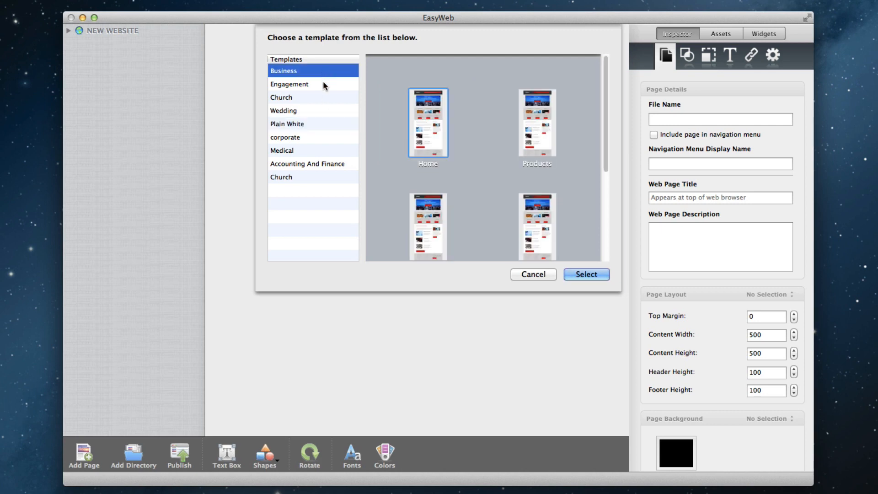
left_click(297, 97)
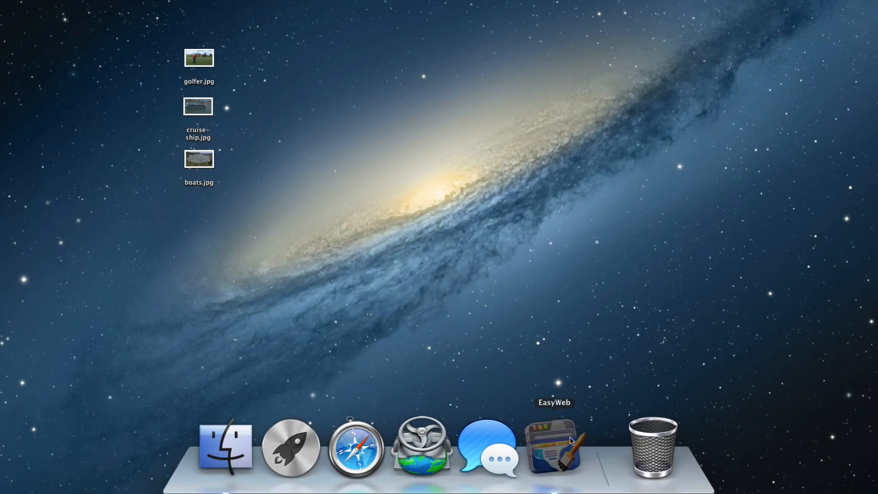
- Relaunch EasyWeb from the Dock and create a new website with a Blank page
left_click(553, 447)
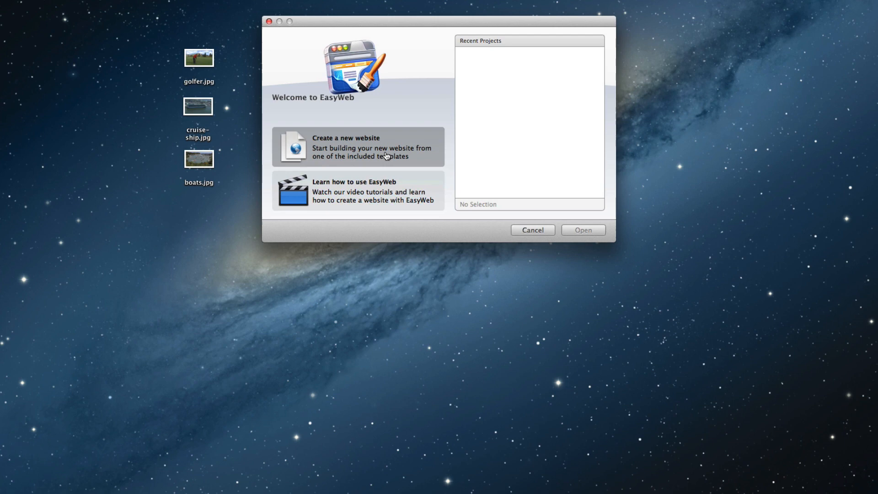
left_click(357, 147)
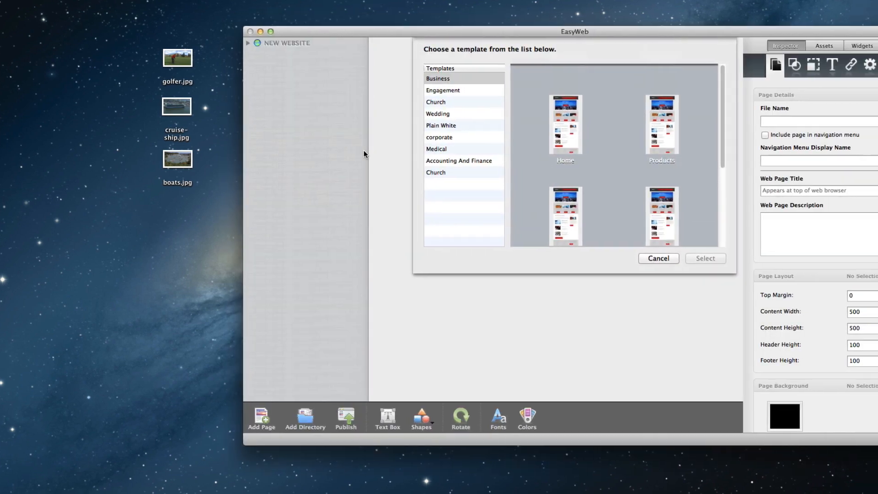
left_click(440, 125)
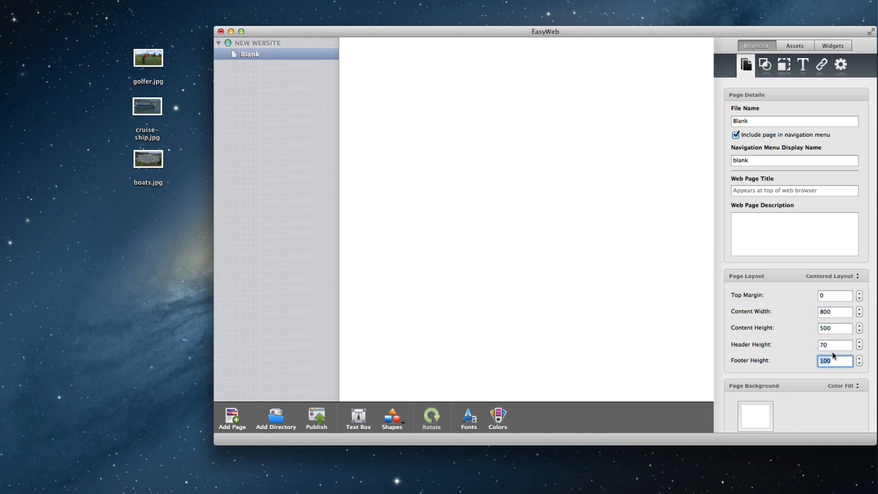
- Set the Blank page footer height to 80, add a square shape, and open Cruise Lines
left_click(391, 418)
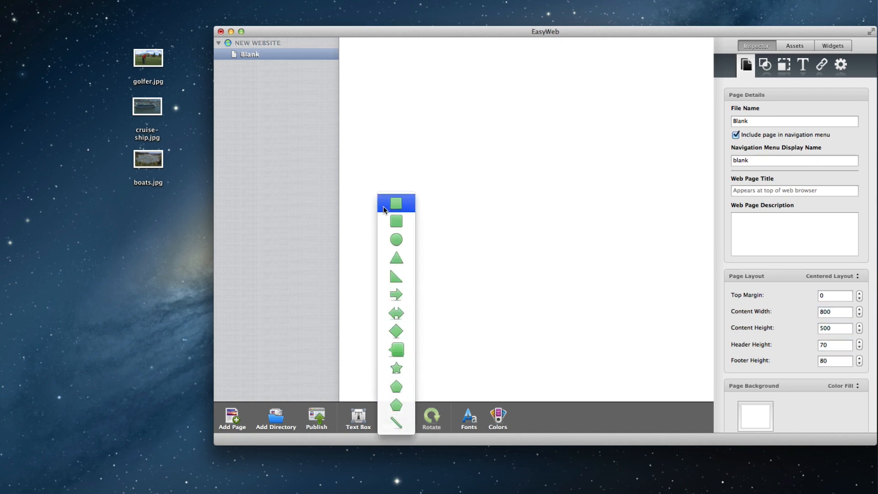
left_click(397, 202)
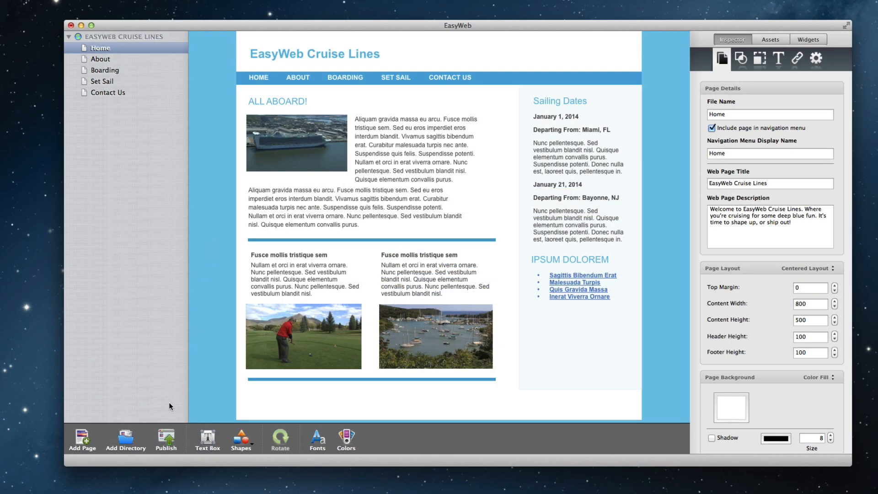
left_click(165, 439)
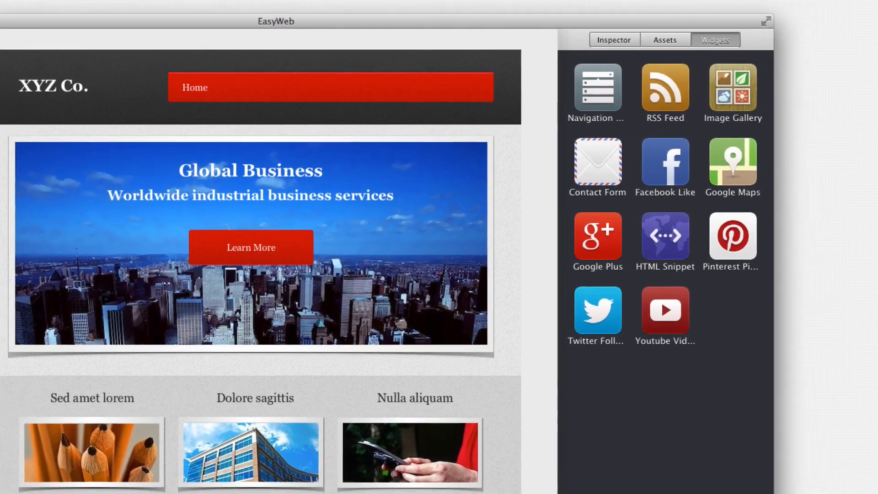
- Show the Widgets panel, featuring Google Maps, Facebook Like and Twitter Follow
left_click(733, 163)
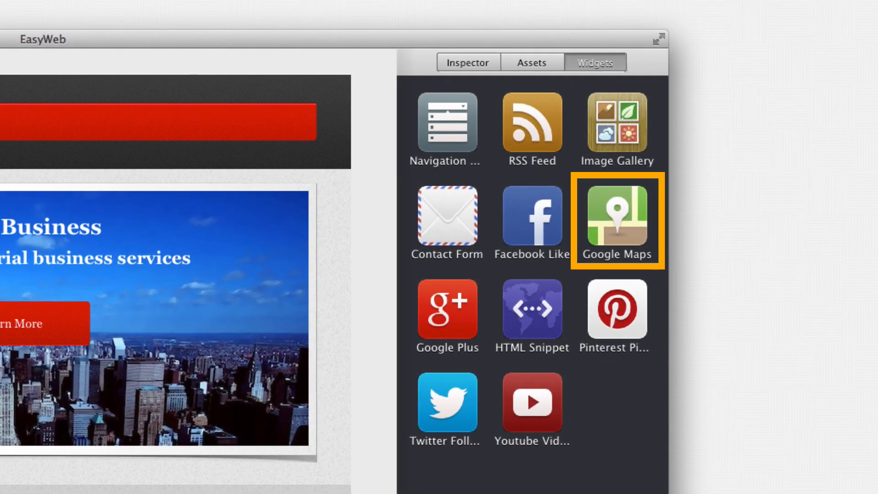
left_click(531, 217)
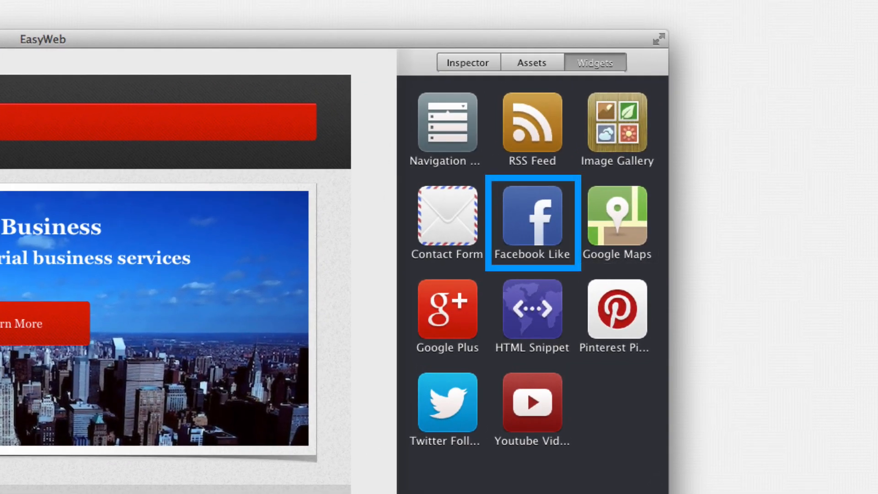
left_click(446, 402)
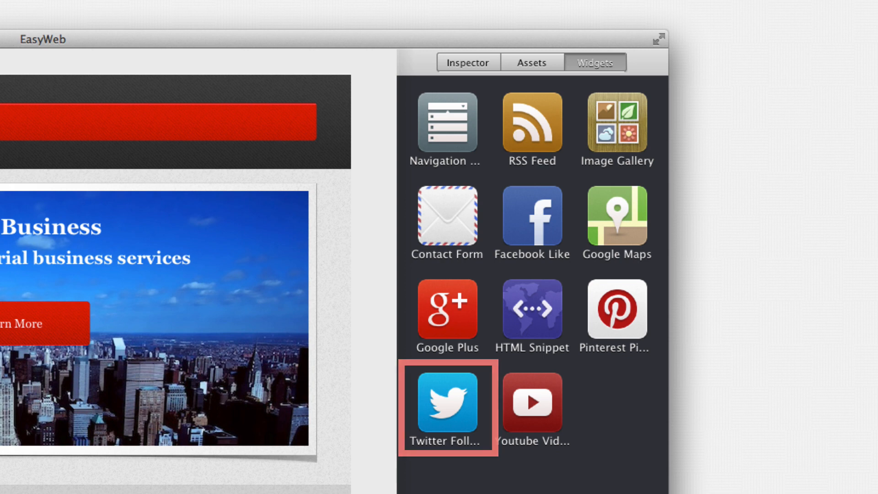